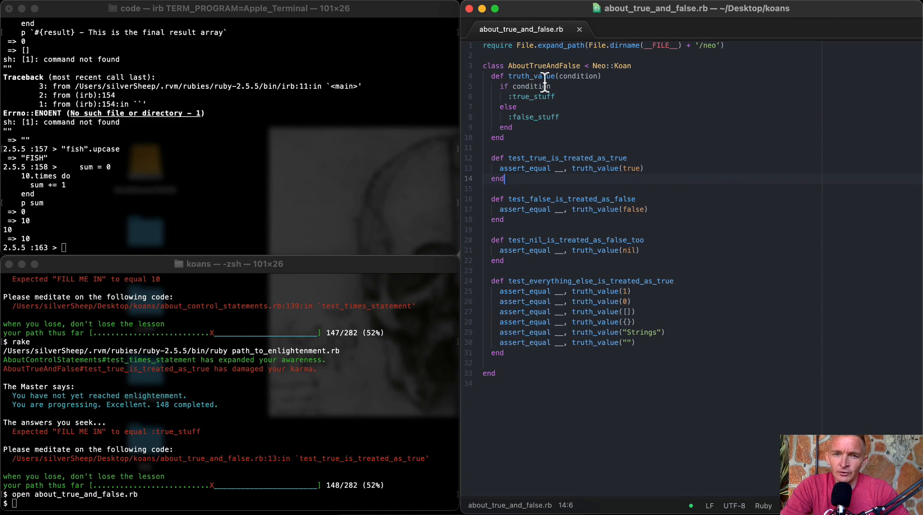
Review the truth_value helper, noting it returns :true_stuff for truthy conditions
click(538, 96)
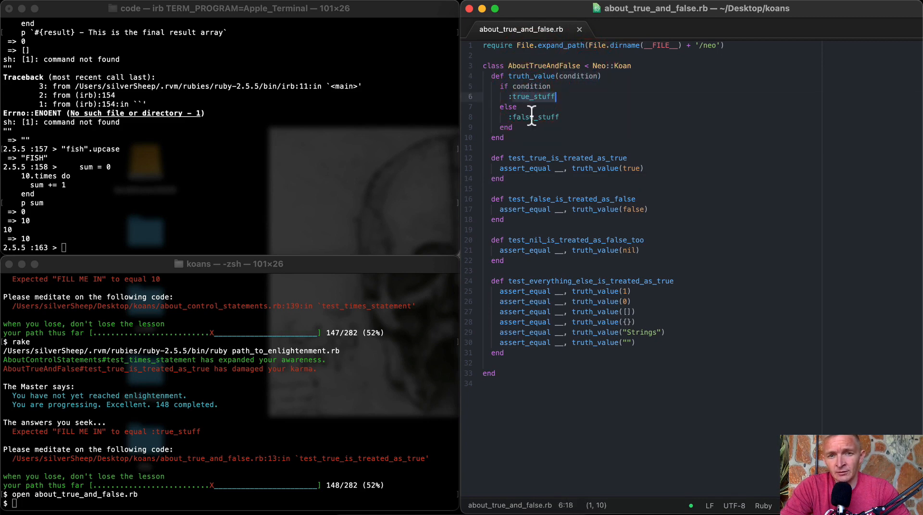
click(504, 137)
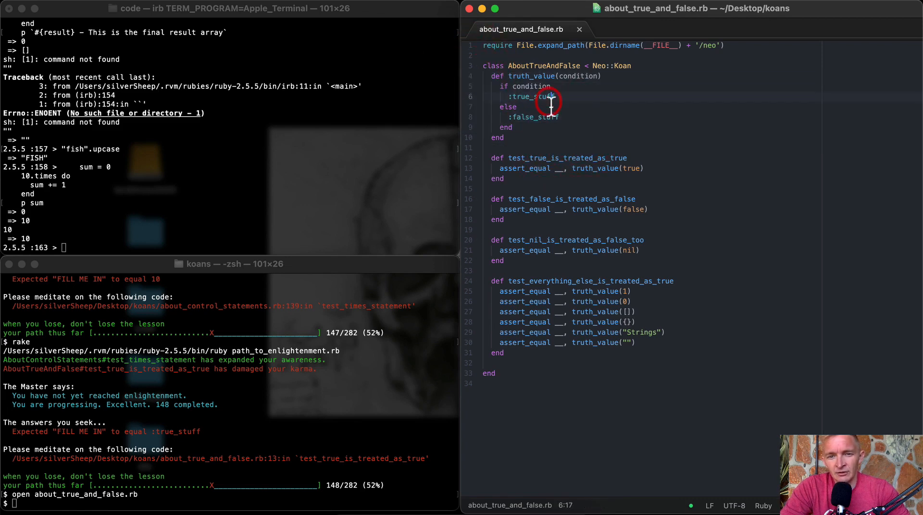
mouse_move(652, 177)
text(trut)
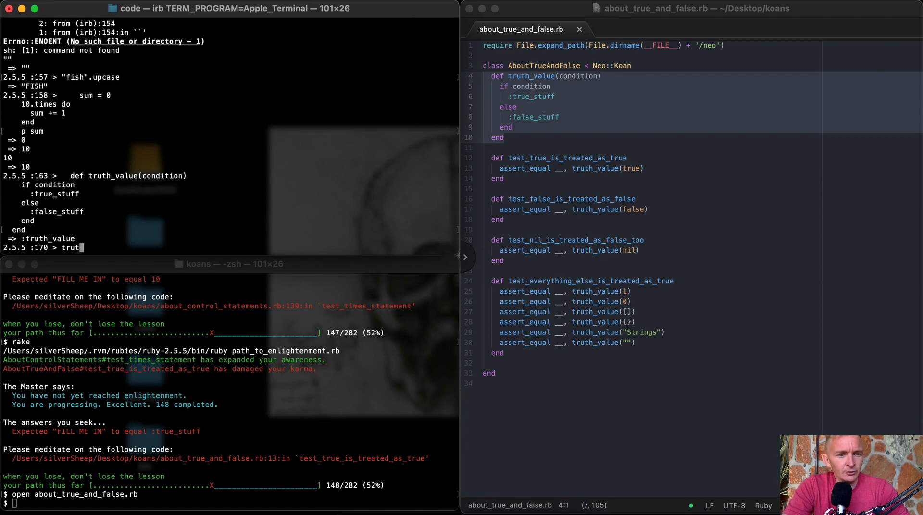
Run truth_value in irb, confirming :true_stuff for true and :false_stuff for false
key(Return)
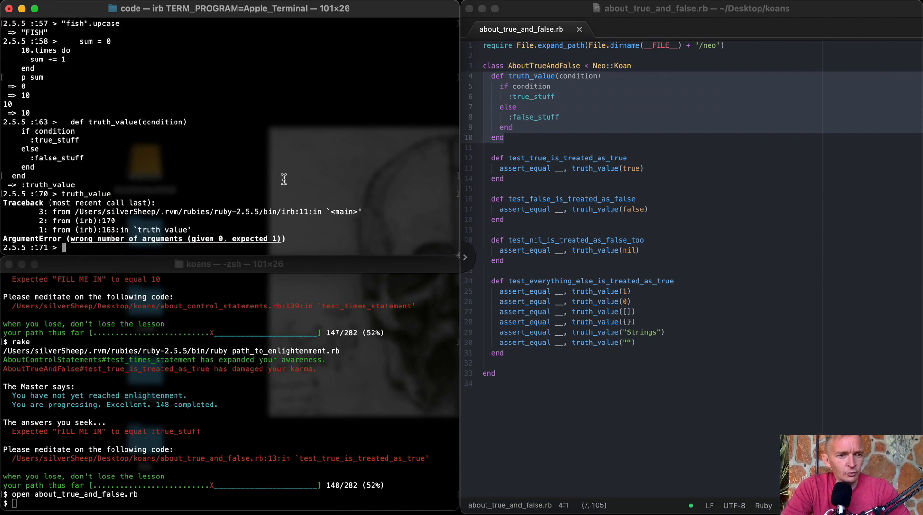
text(truth_value true)
text(truth_value false)
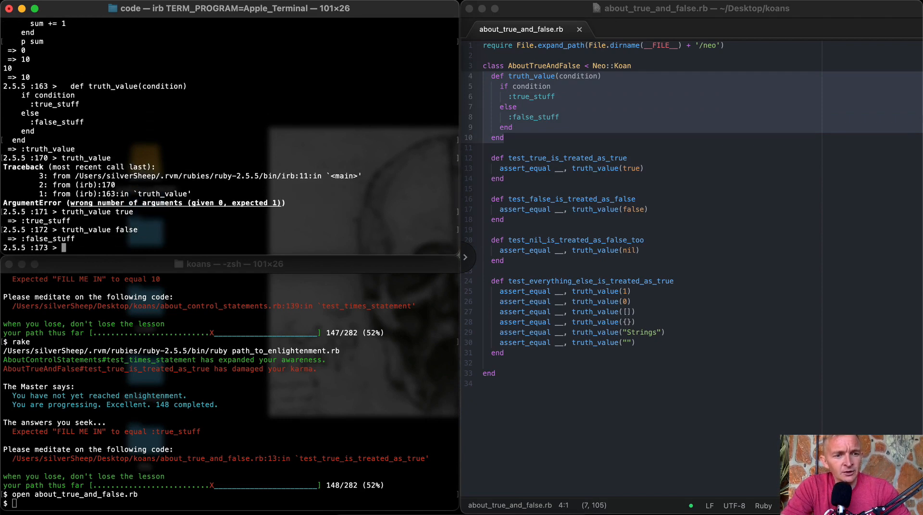
click(618, 111)
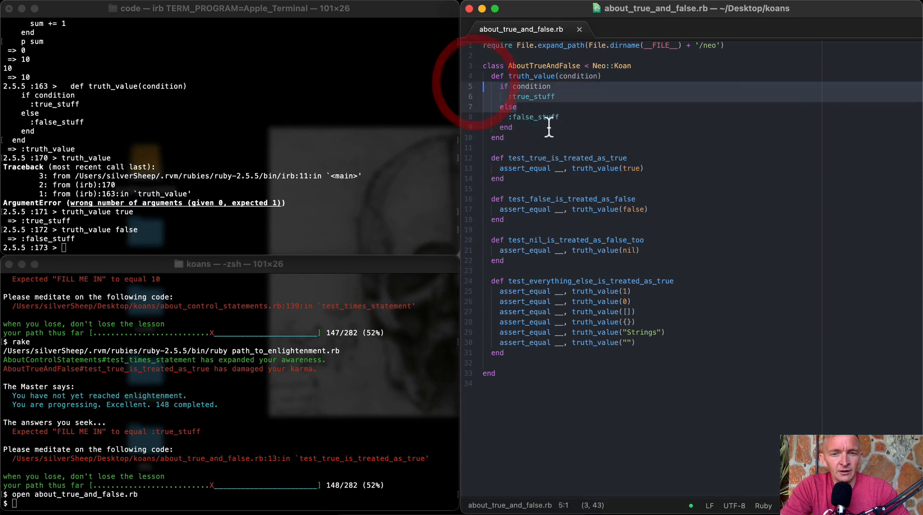
Fill the true test with :true_stuff and the false test with :false_stuff
click(503, 179)
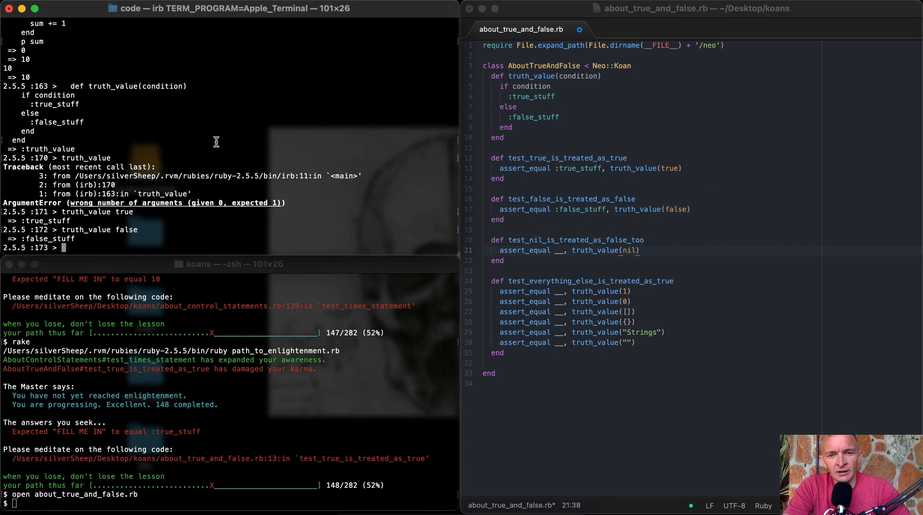
Run p 'nil renders with false' guarded by nil (prints nothing, returns nil) then by true (prints)
text(p 'n)
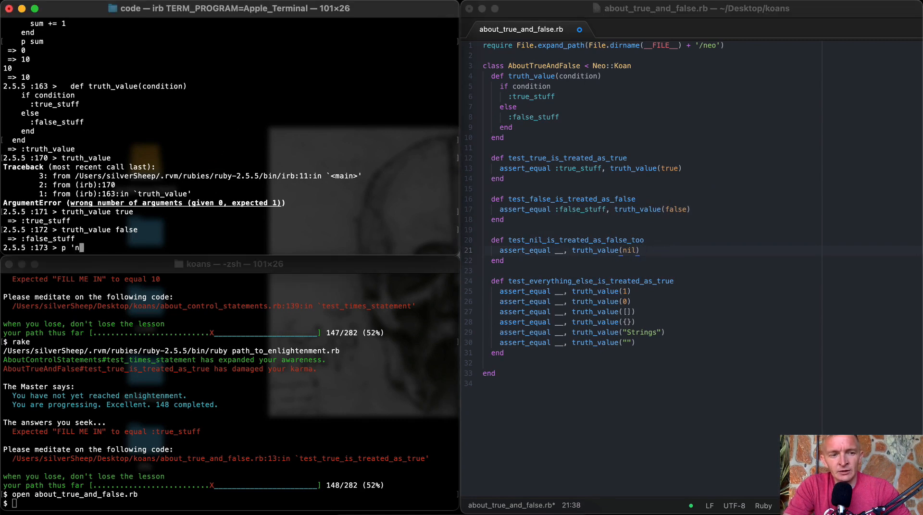
text(il renders with false' if)
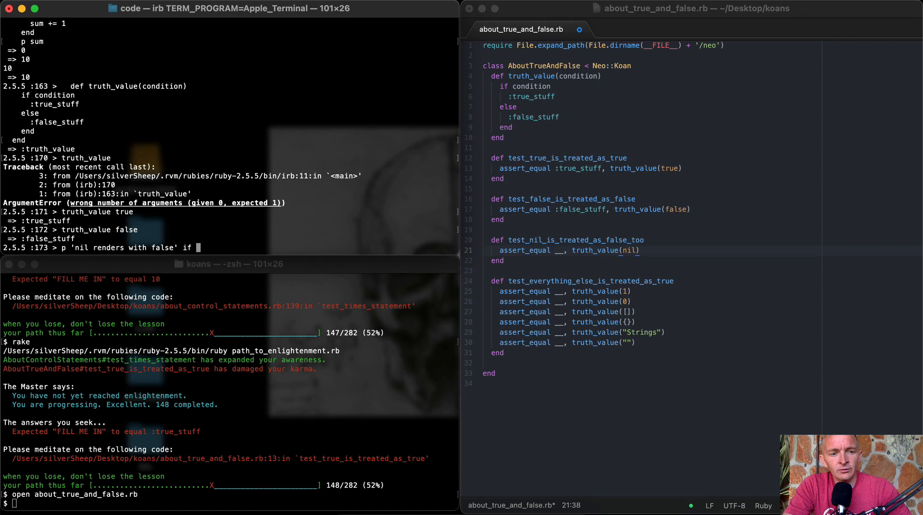
key(Return)
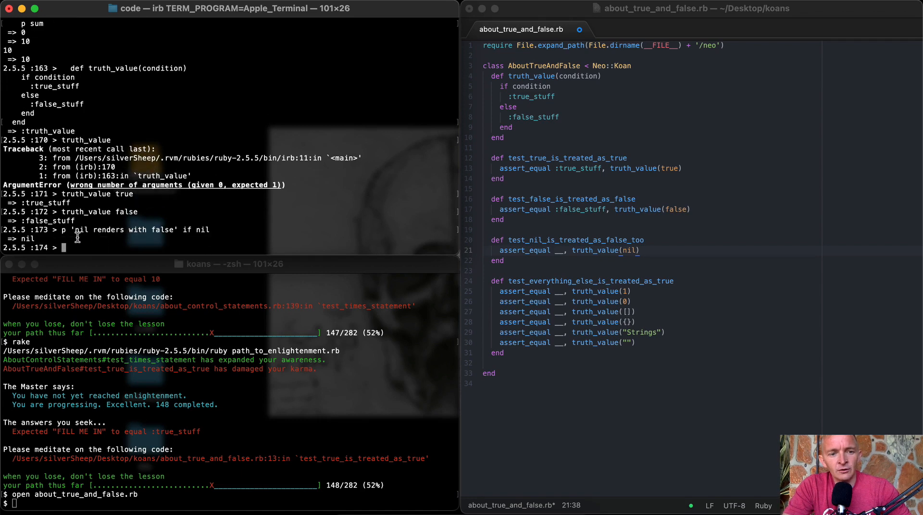
text(p 'nil renders with false' if true)
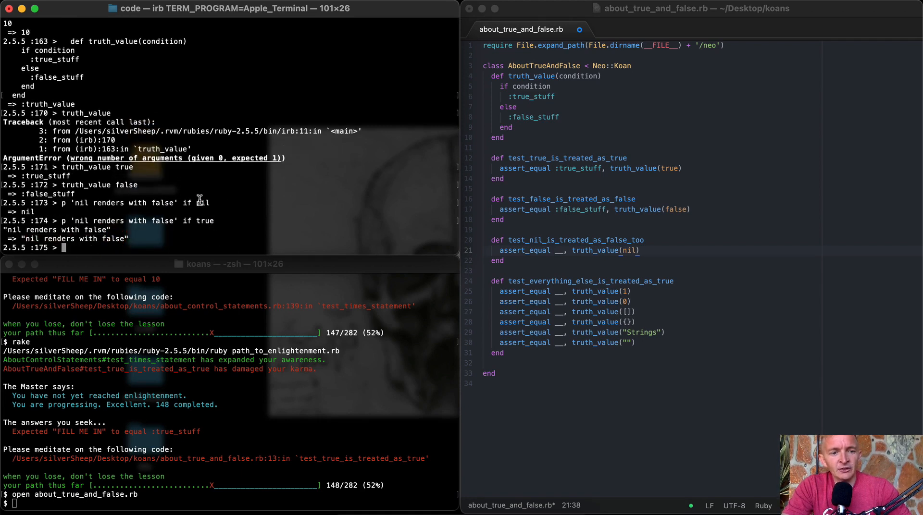
double_click(26, 211)
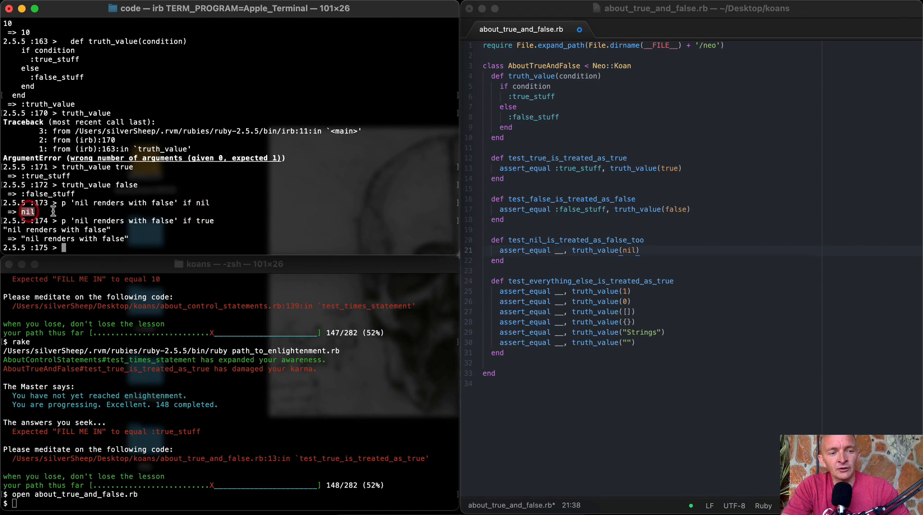
click(556, 250)
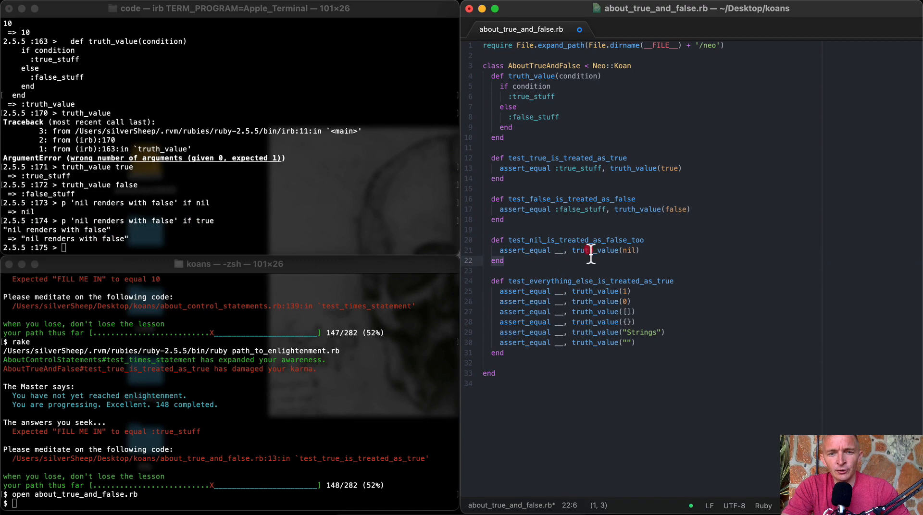
Expect :false_stuff in the nil test, matching the helper's false branch
click(550, 76)
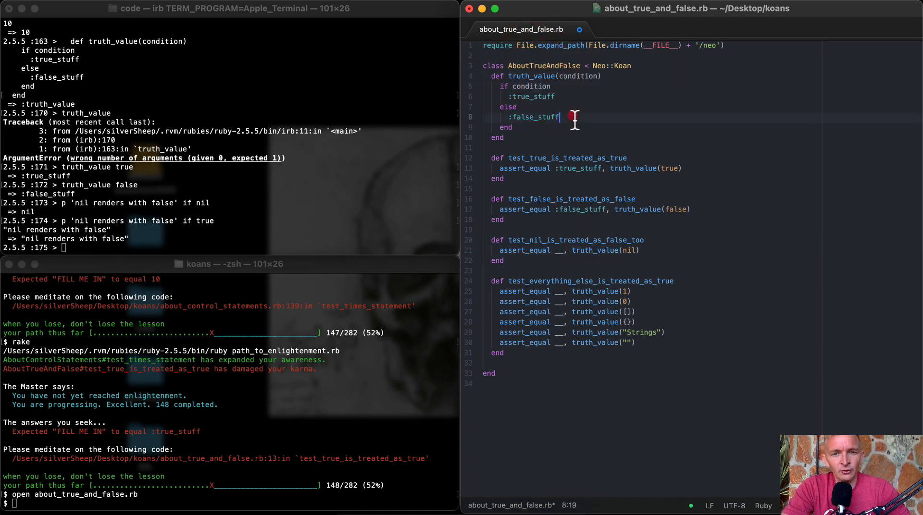
click(558, 250)
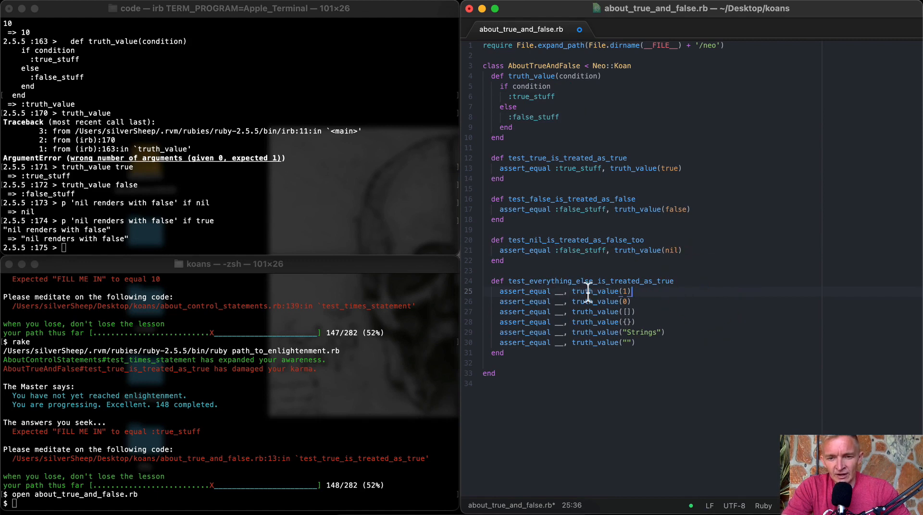
mouse_move(681, 289)
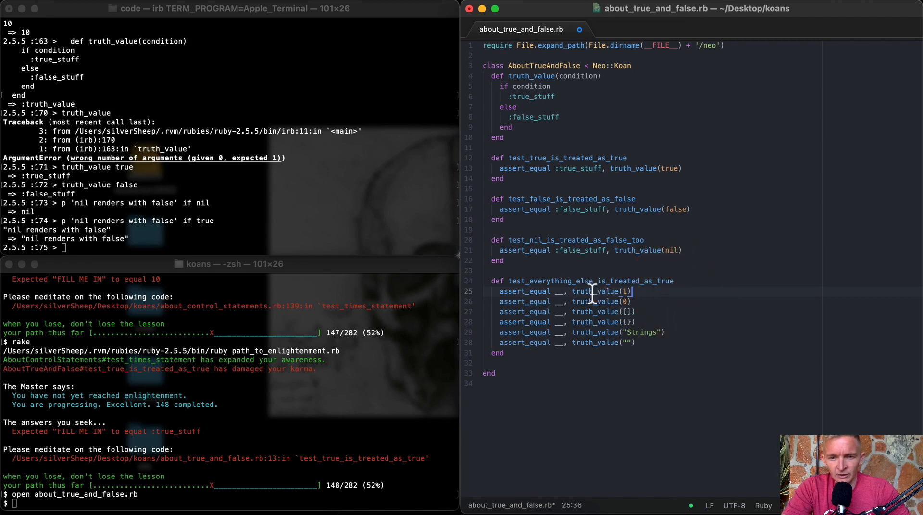
Expect :true_stuff for 1, 0, [], {} and "Strings" in the everything-else test
click(533, 96)
text(:)
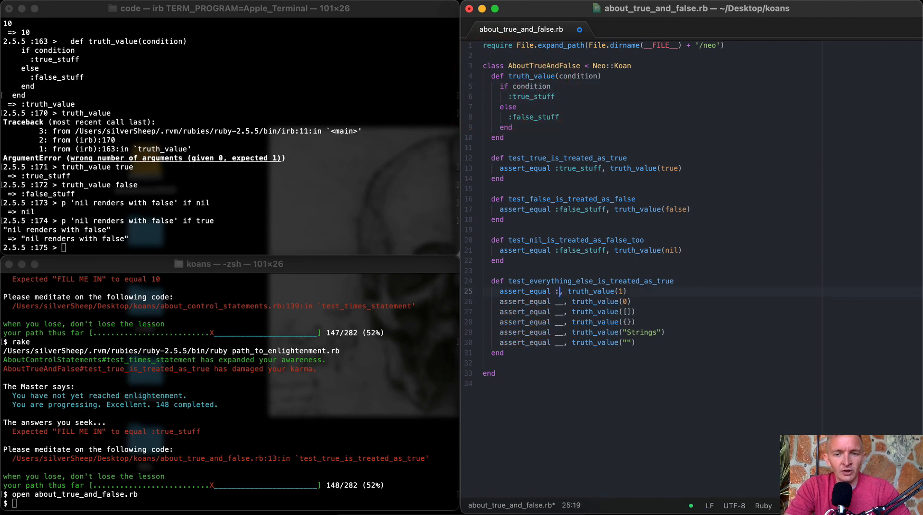
text(true_stuff)
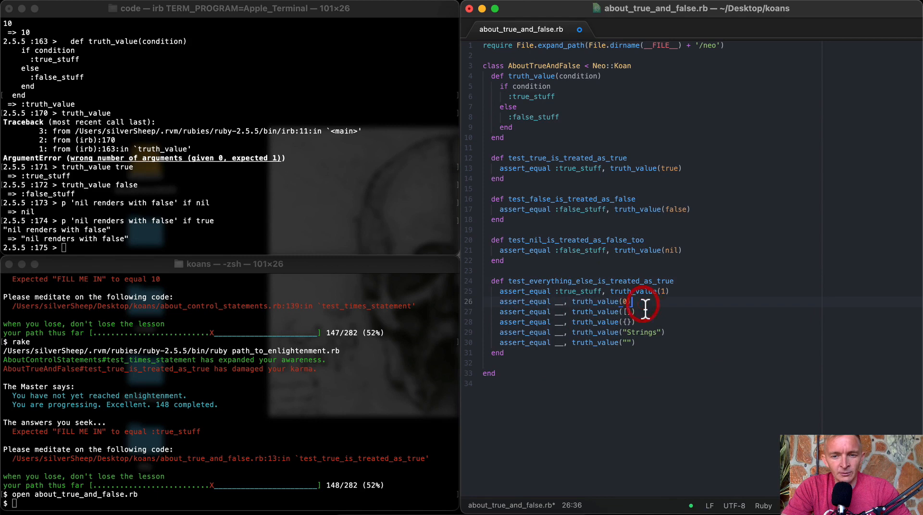
mouse_move(562, 307)
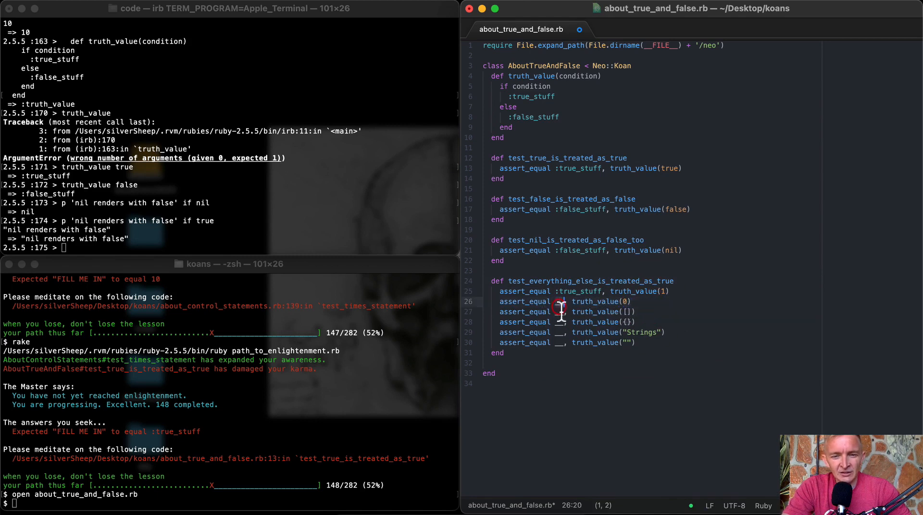
text(true_)
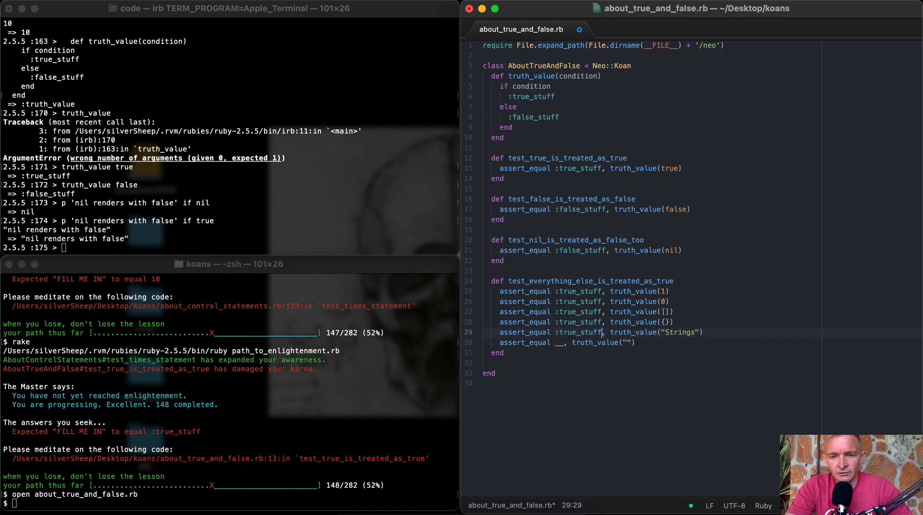
mouse_move(617, 352)
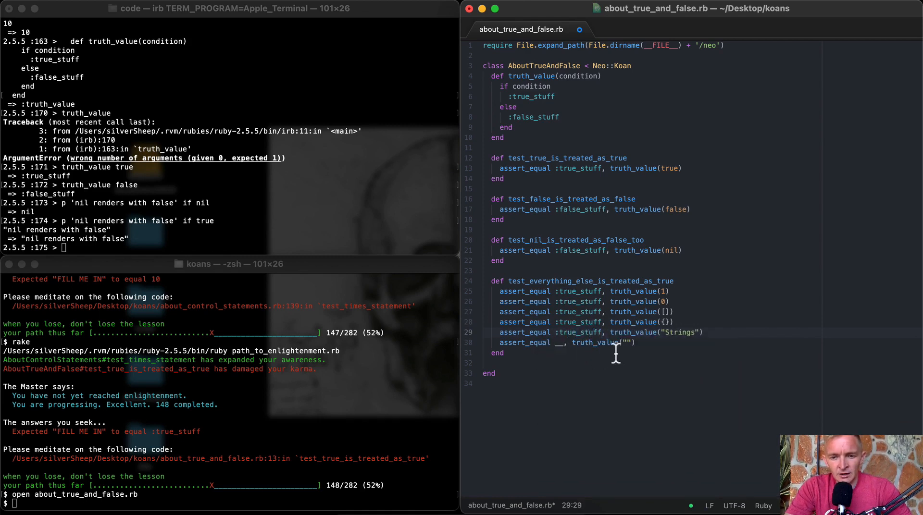
Run p "empty string renders true" if truth_value("") in irb, confirming "" is truthy
click(298, 234)
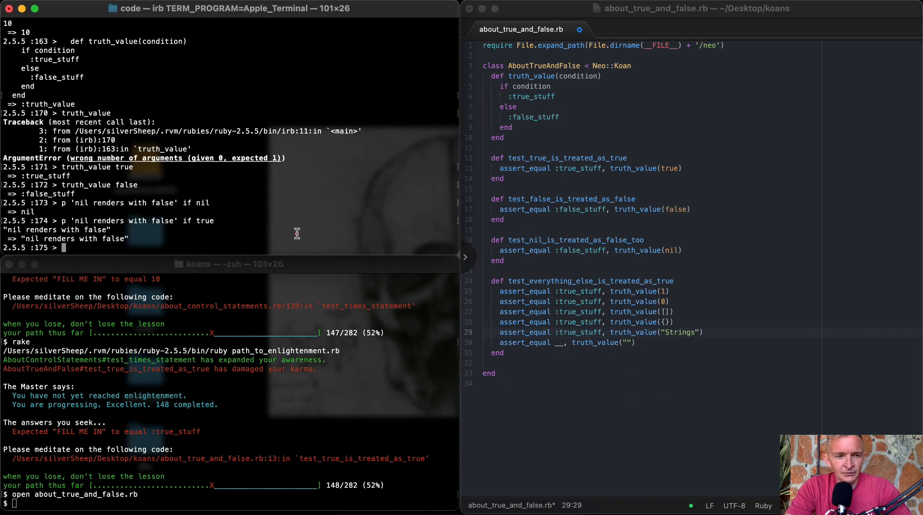
text(p "empty string)
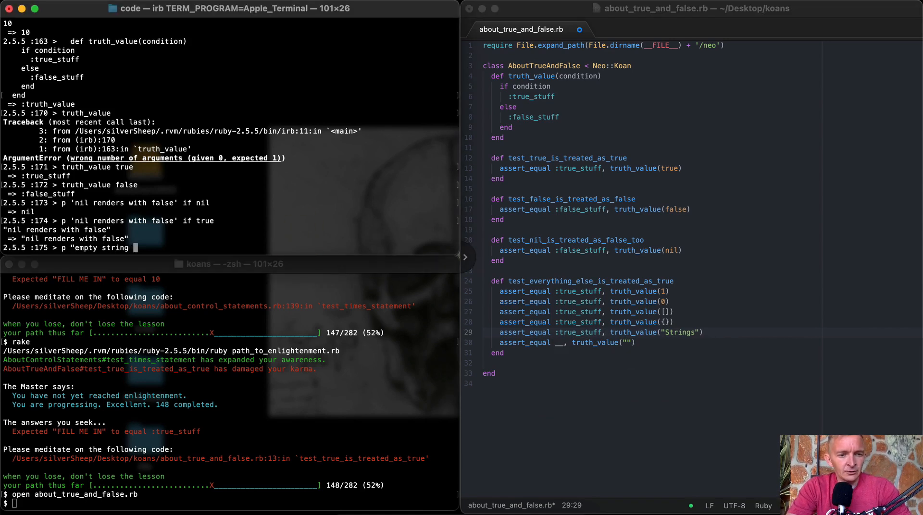
text(renders true" if)
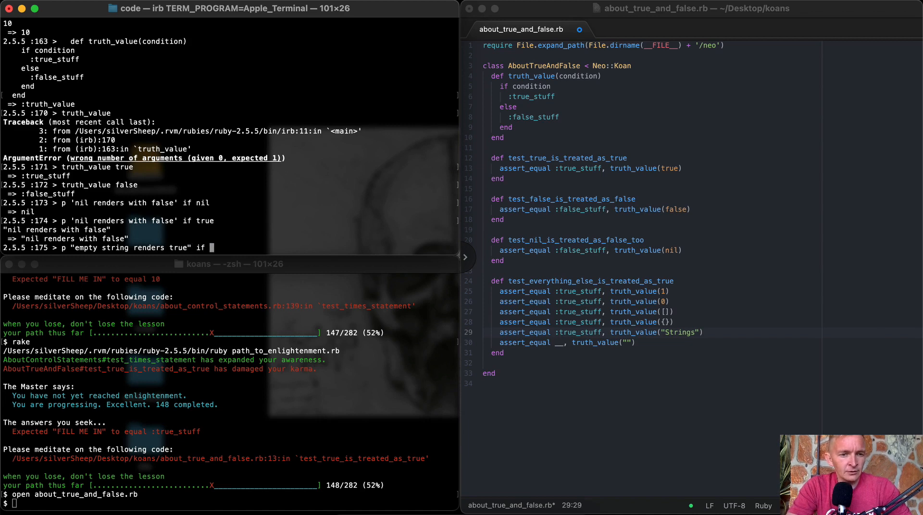
text(t)
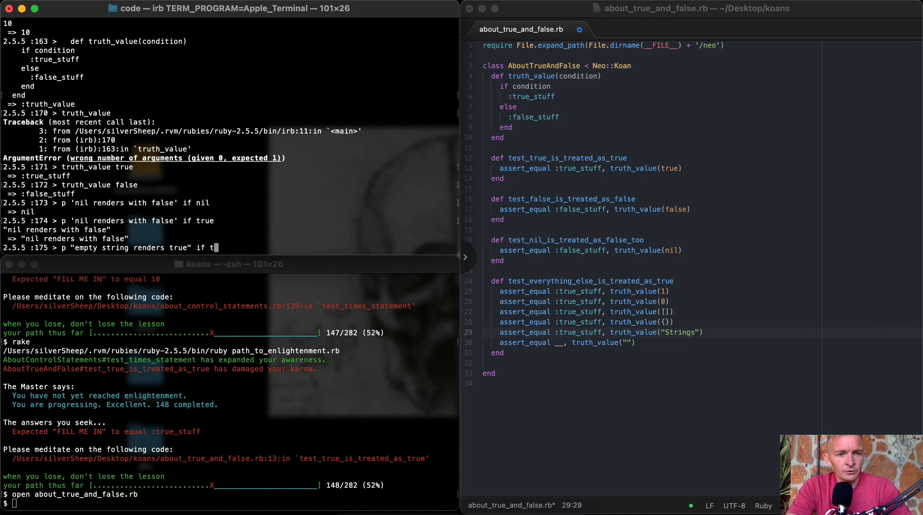
text(ruth_value()
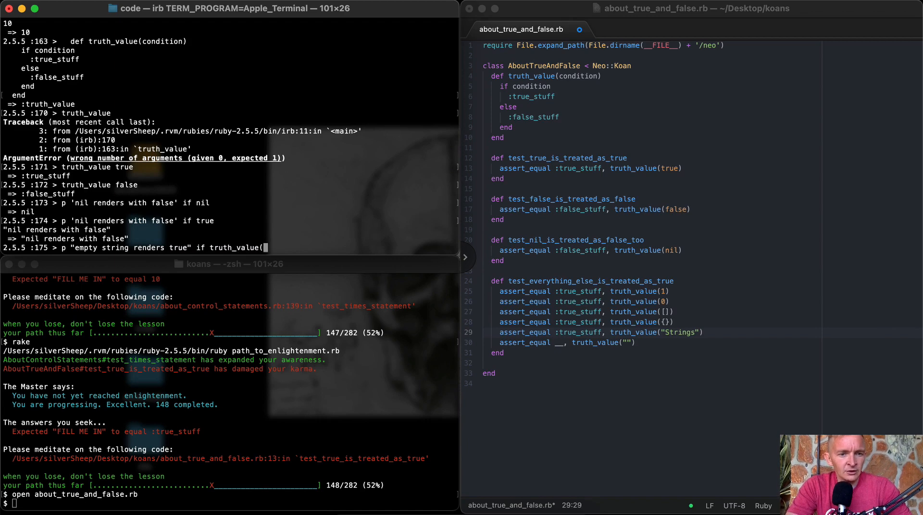
text(""))
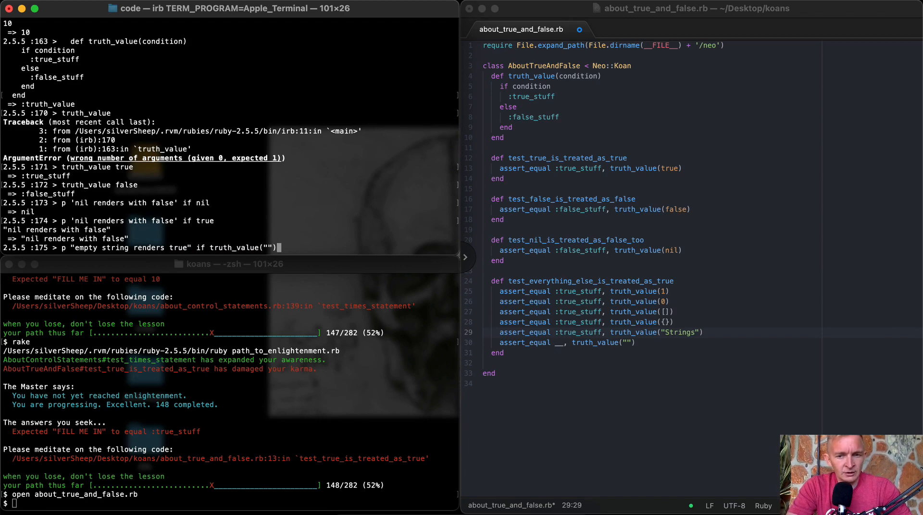
key(Return)
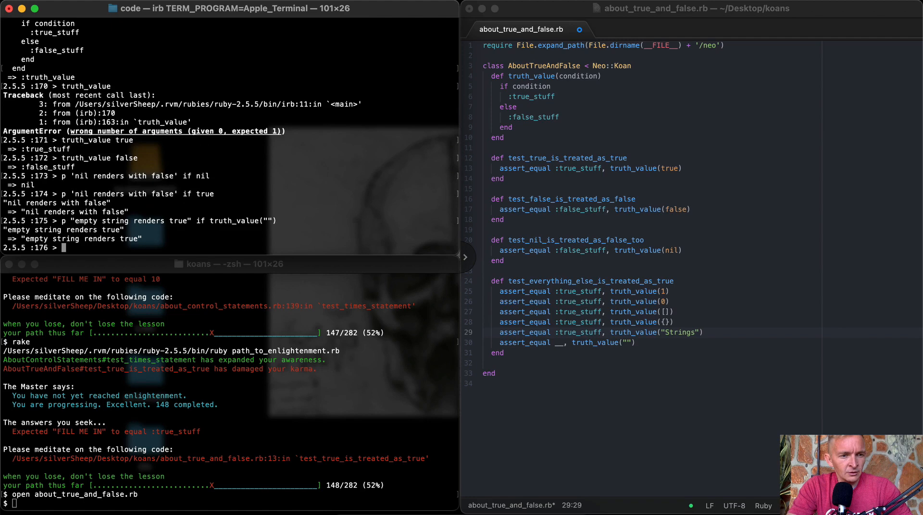
Repeat the check with truth_value(0), confirming 0 is also truthy
click(564, 344)
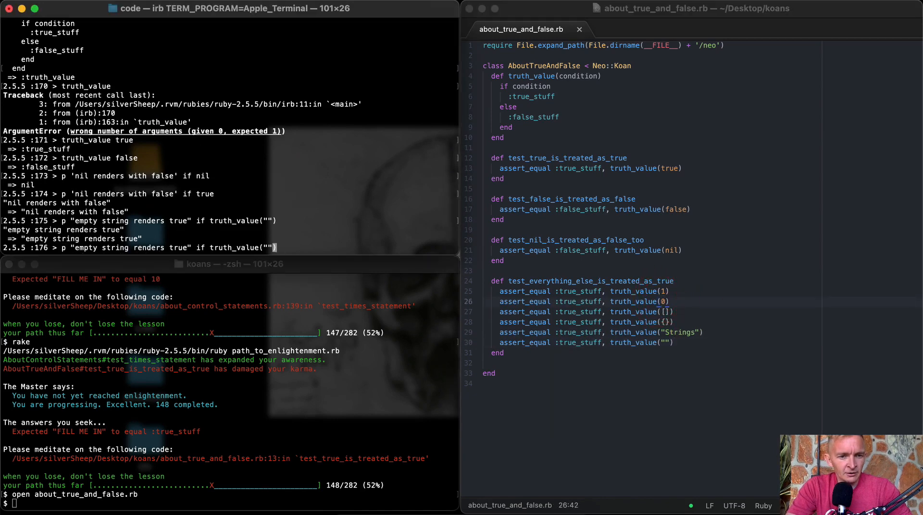
key(Return)
text(rake)
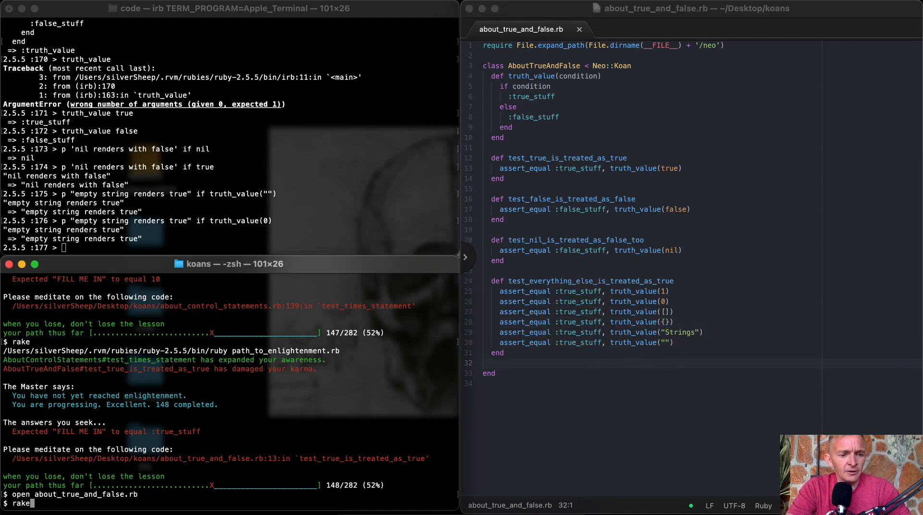
Run rake so all four true-and-false koans pass, reaching 152 of 282
key(Return)
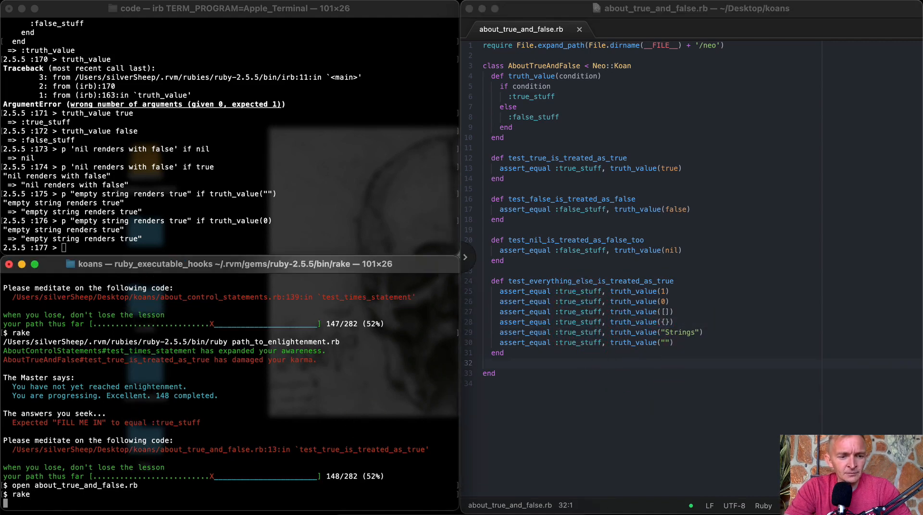
mouse_move(355, 396)
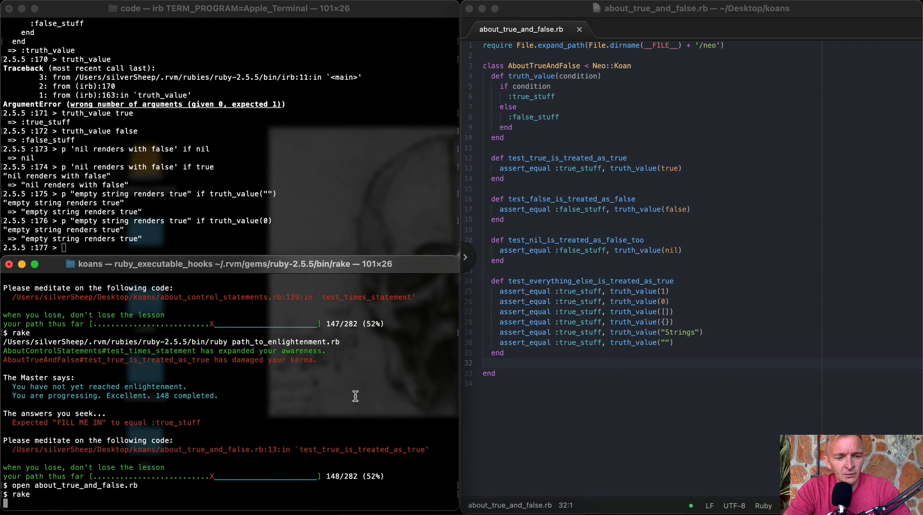
key(Return)
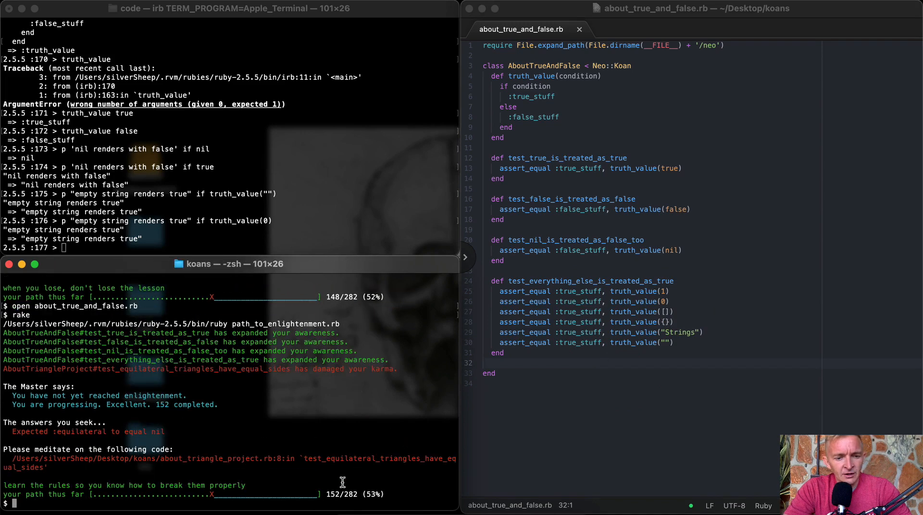
double_click(215, 459)
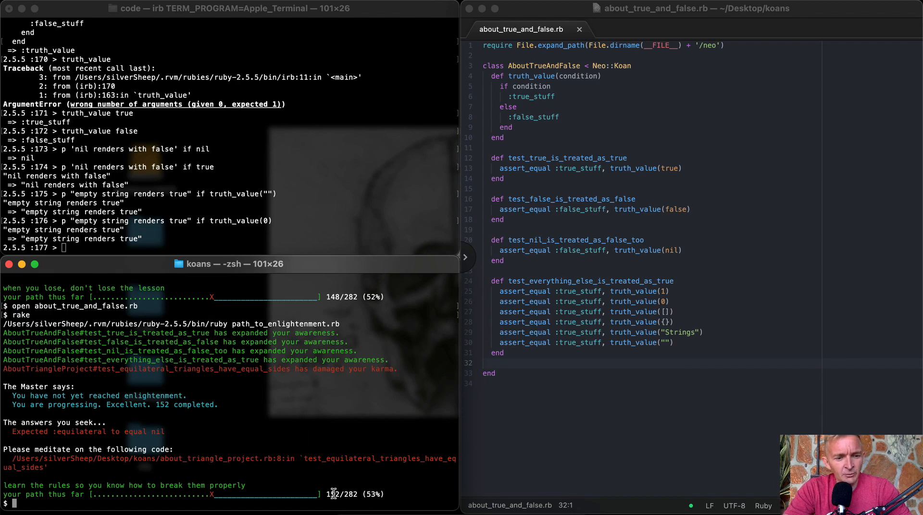
click(656, 363)
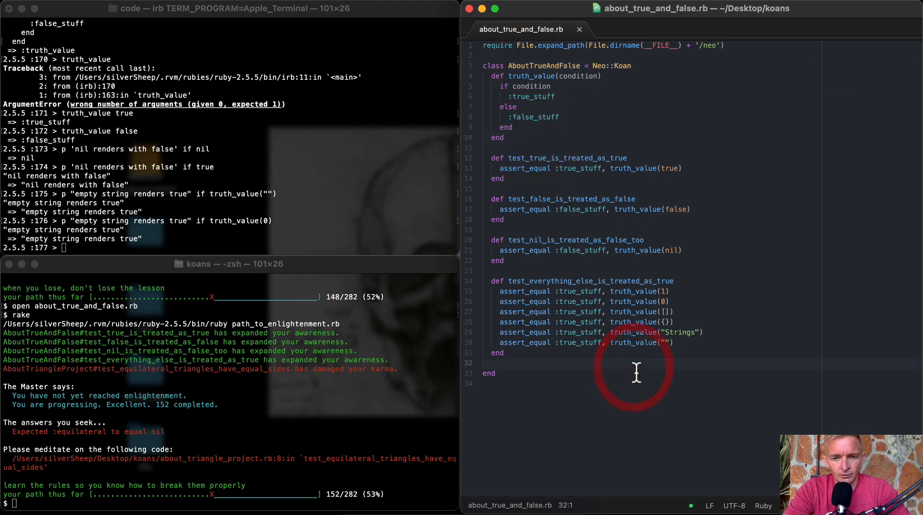
mouse_move(300, 439)
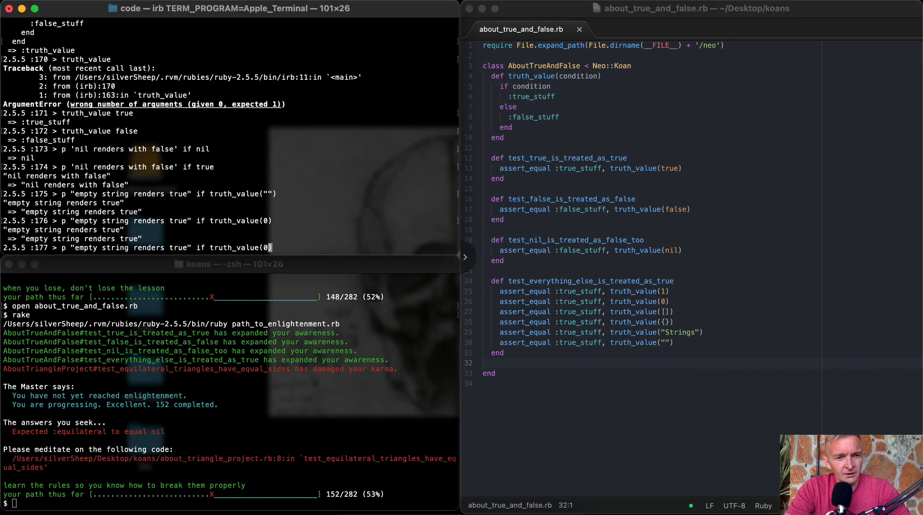
Rerun the irb check with truth_value(-1), confirming -1 is truthy too
key(Return)
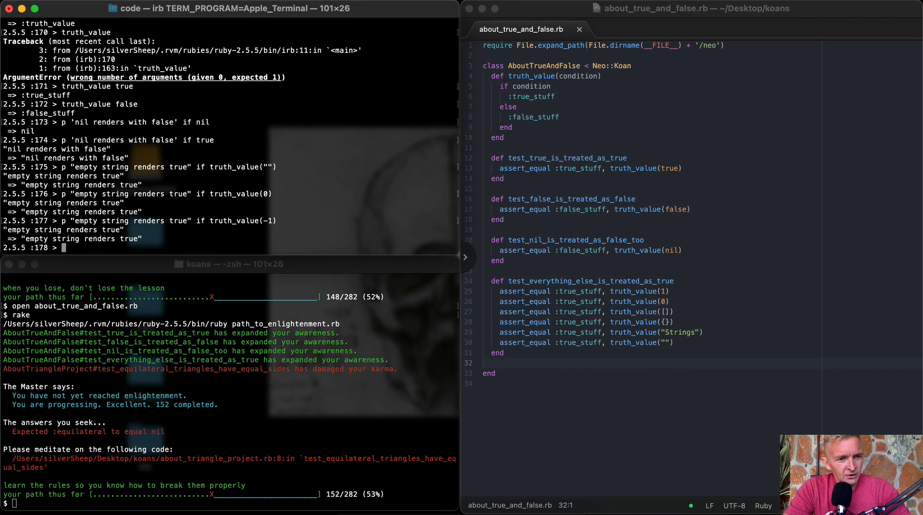
mouse_move(355, 242)
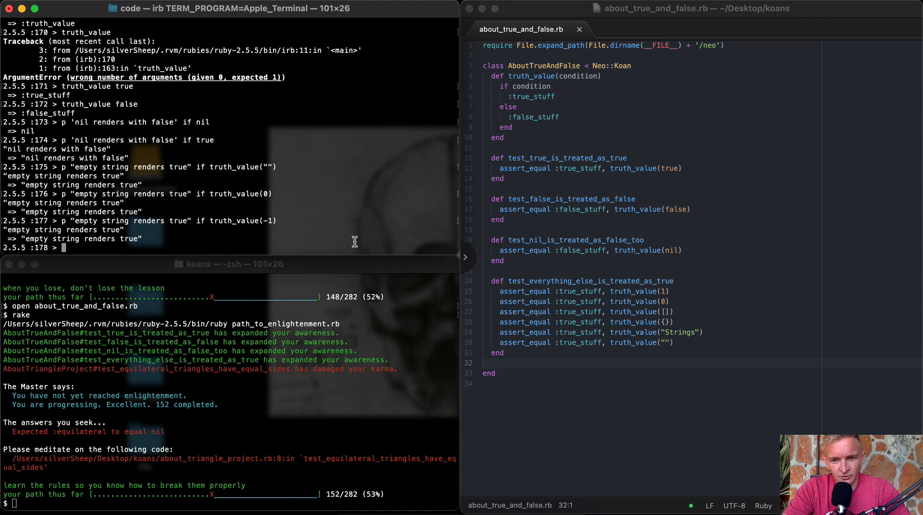
mouse_move(647, 279)
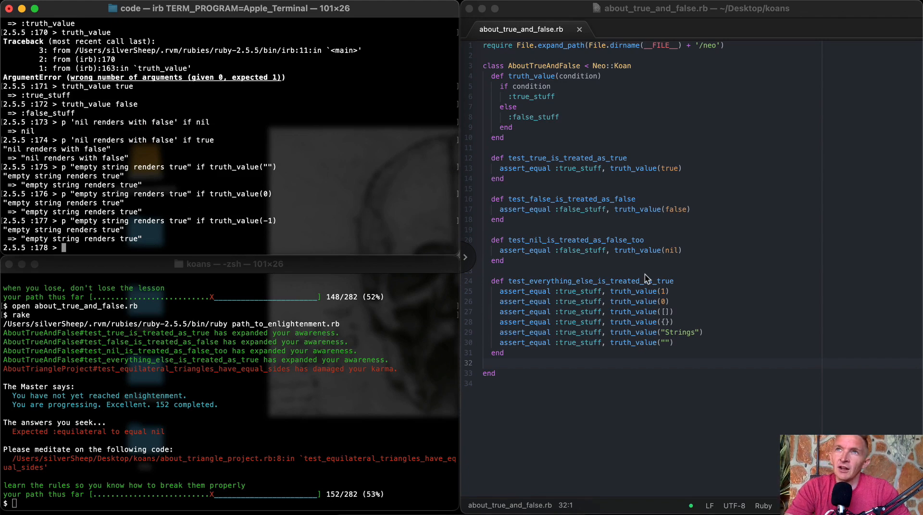
mouse_move(719, 305)
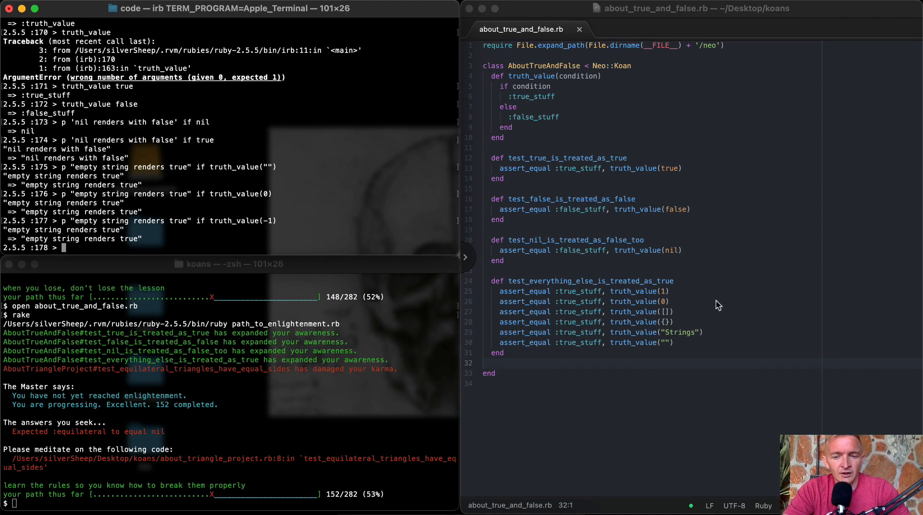